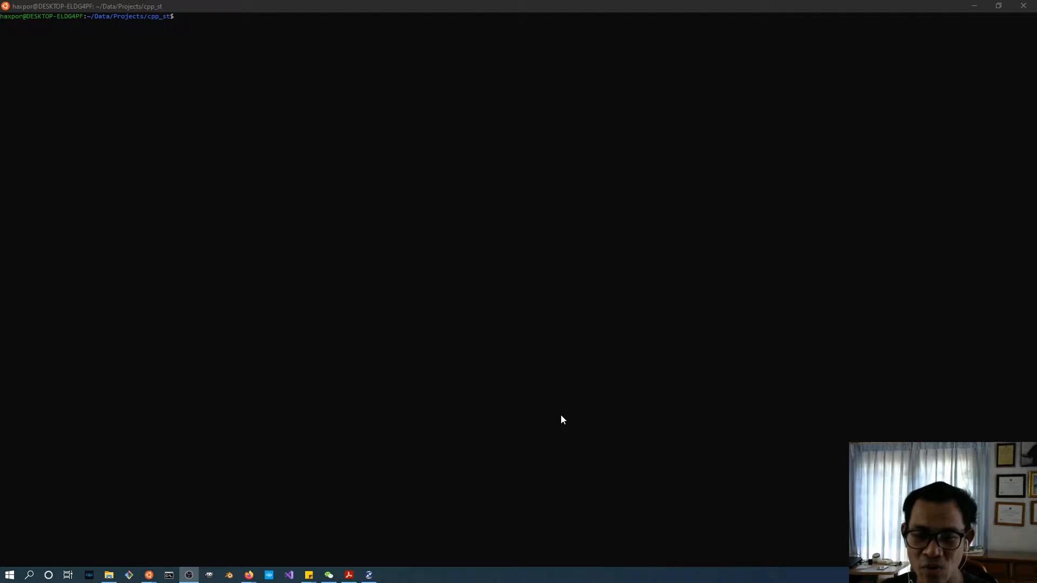
mouse_move(319, 267)
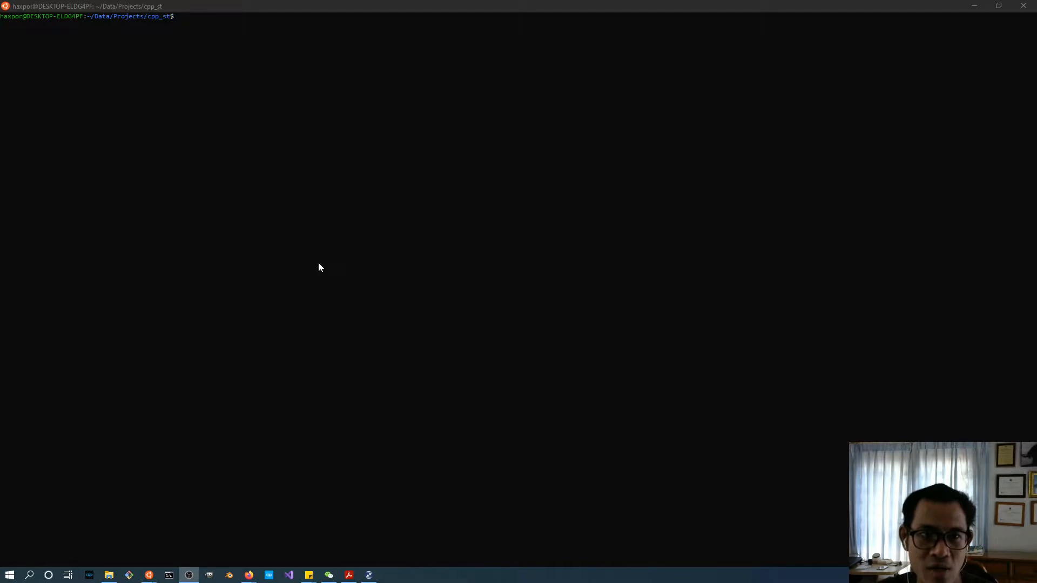
Step: List the cpp_st project files with ls and begin launching vi
type("ls")
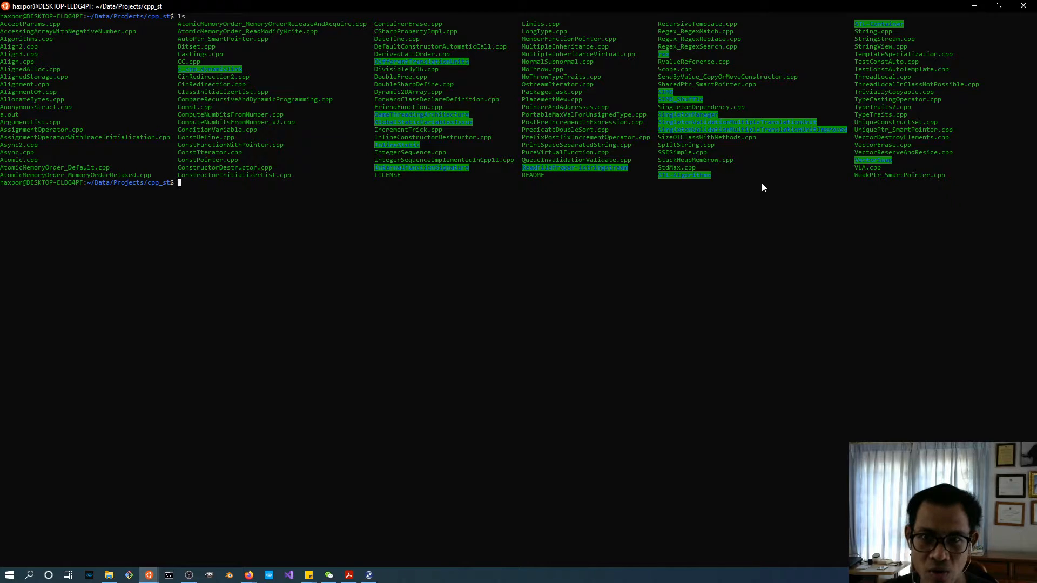
type("vi")
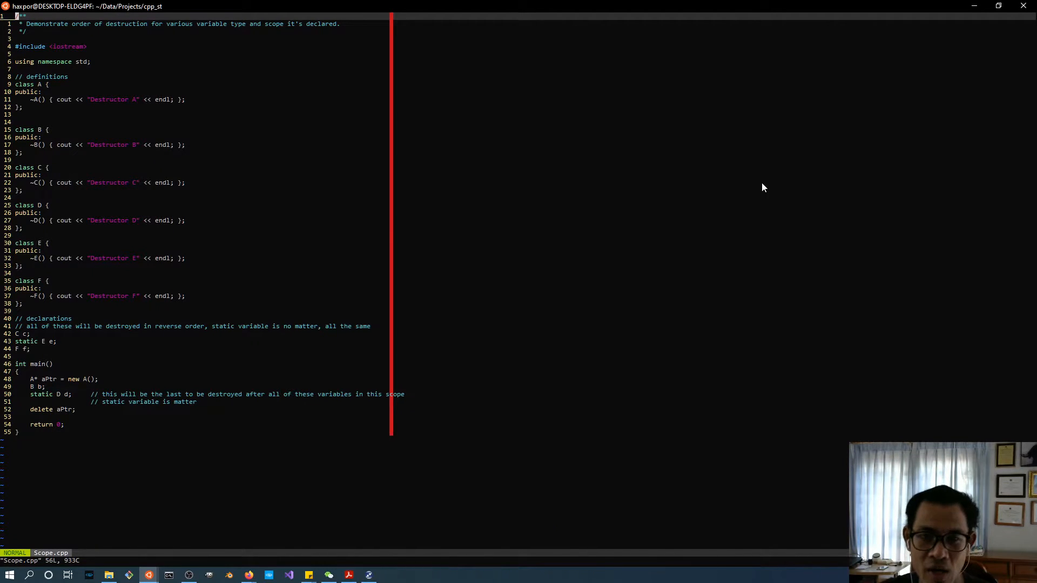
mouse_move(701, 211)
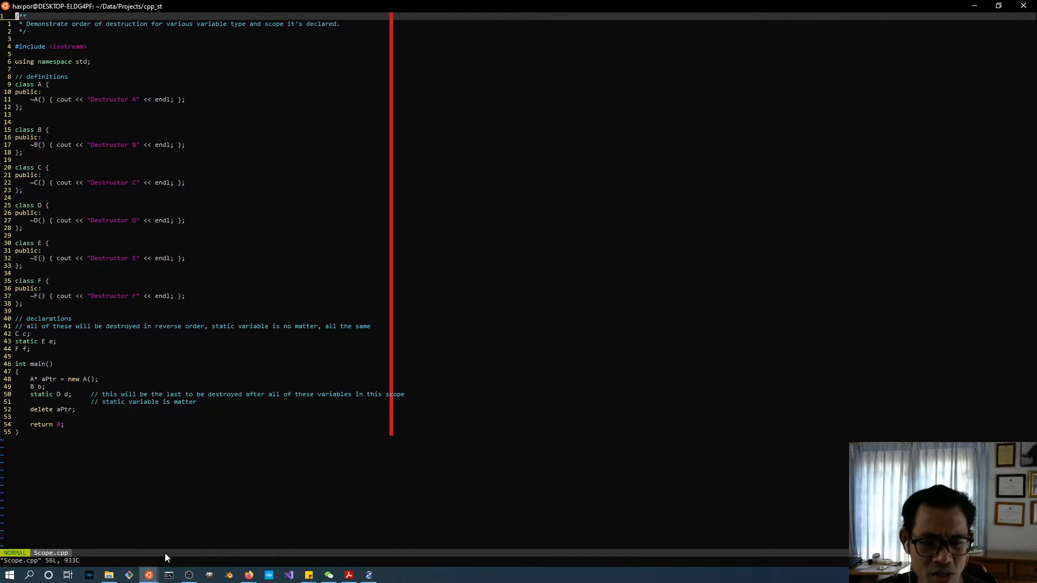
right_click(147, 574)
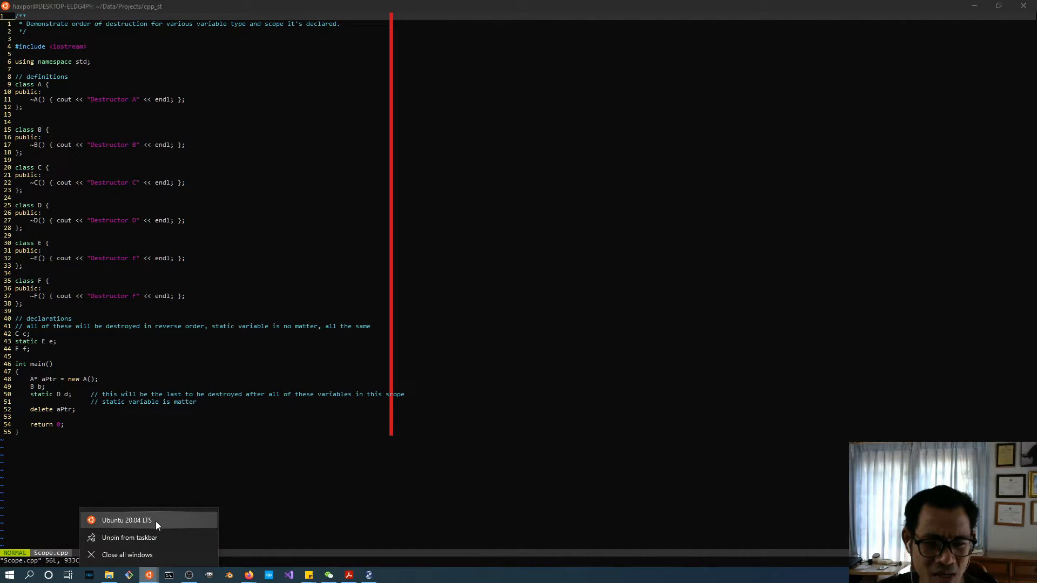
left_click(126, 519)
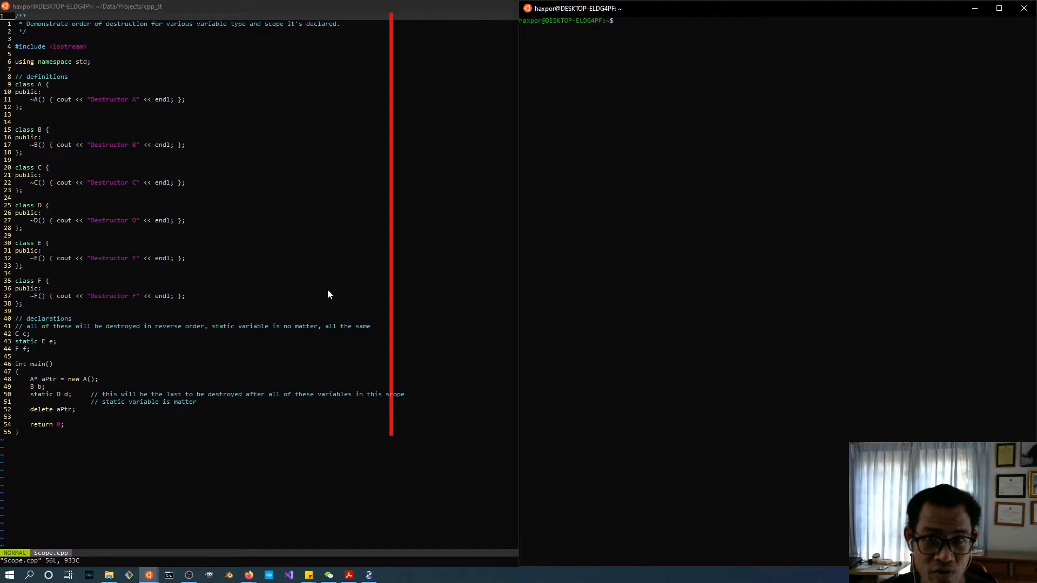
type("cd Data/Projects/cpp_st")
type("g++")
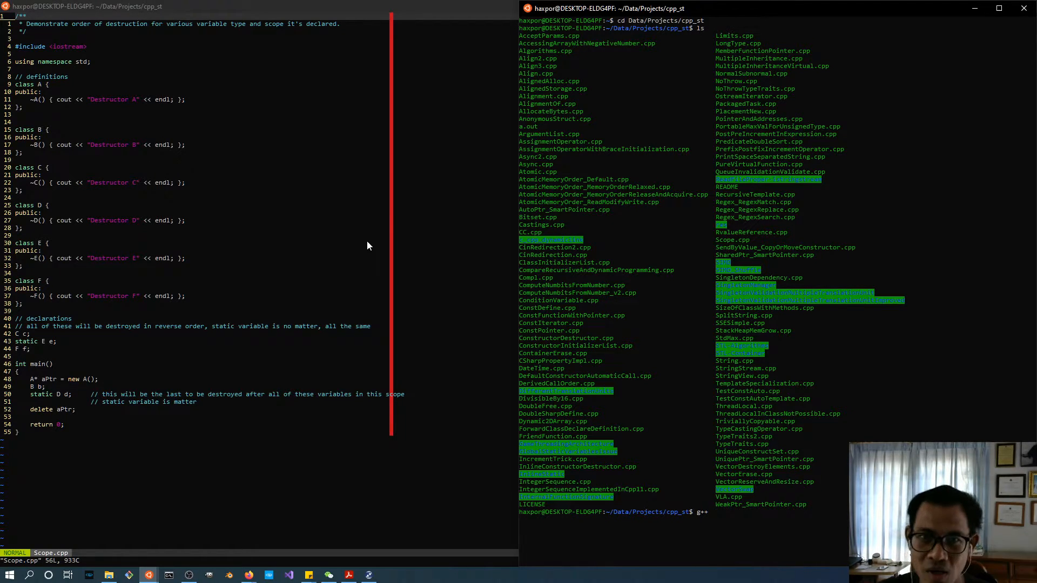
mouse_move(618, 244)
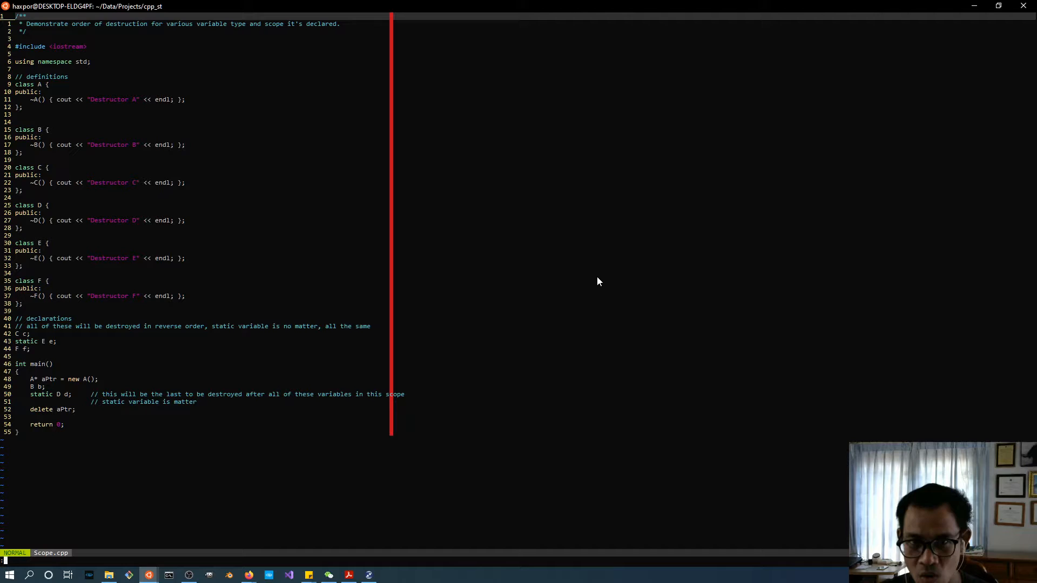
Step: In an embedded :term, list files, compile Scope.cpp with g++ -std=c++11 and run ./a.out
type(":term")
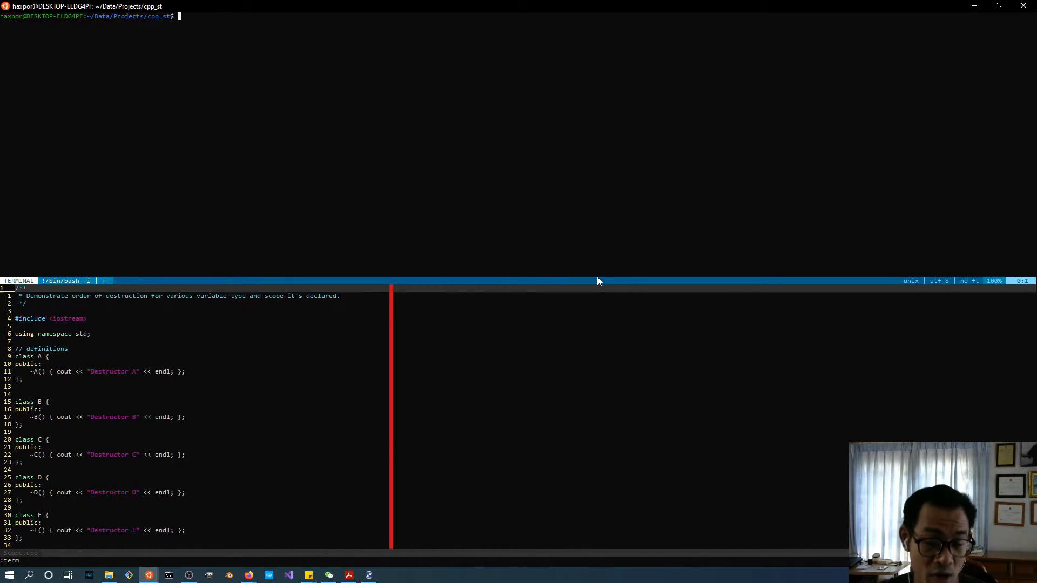
type("l")
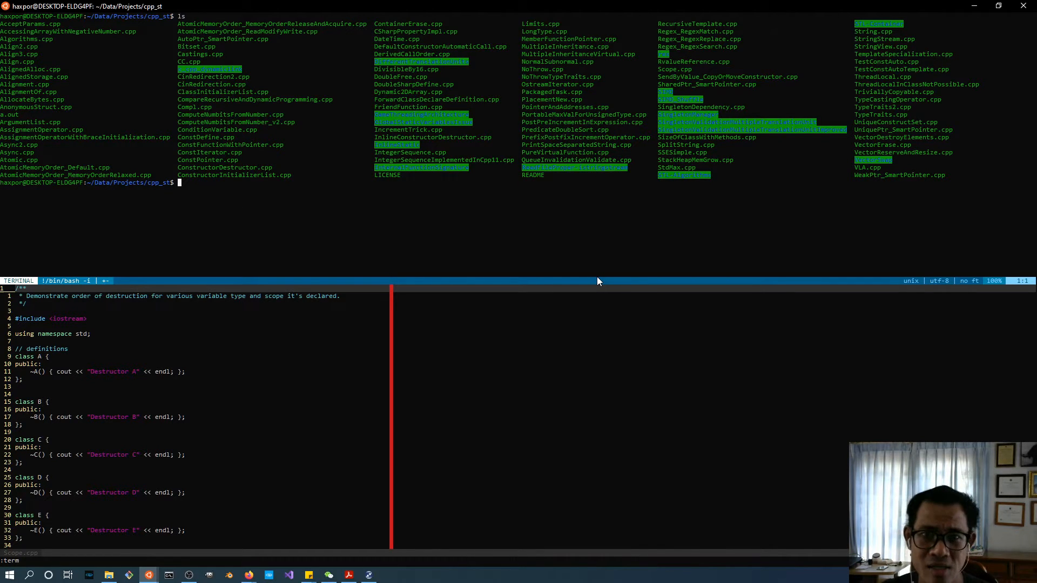
type("g++ -std")
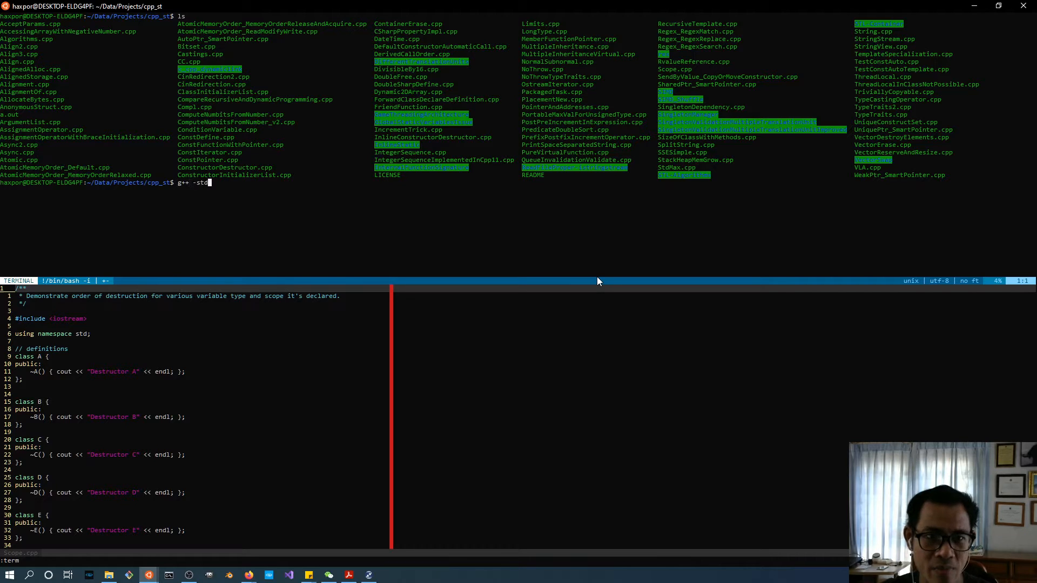
type("=c")
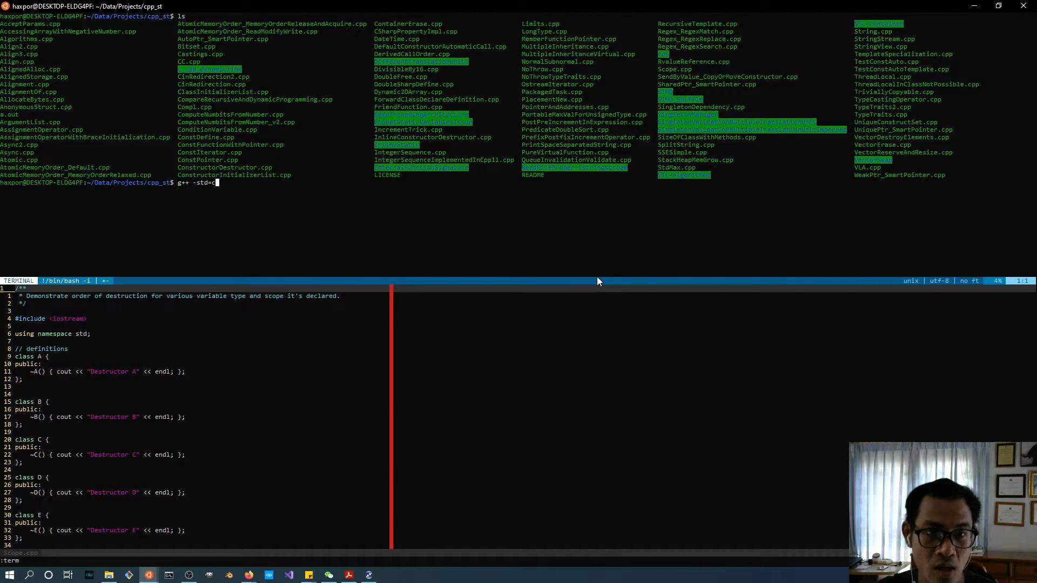
type("++11 Scope.cpp")
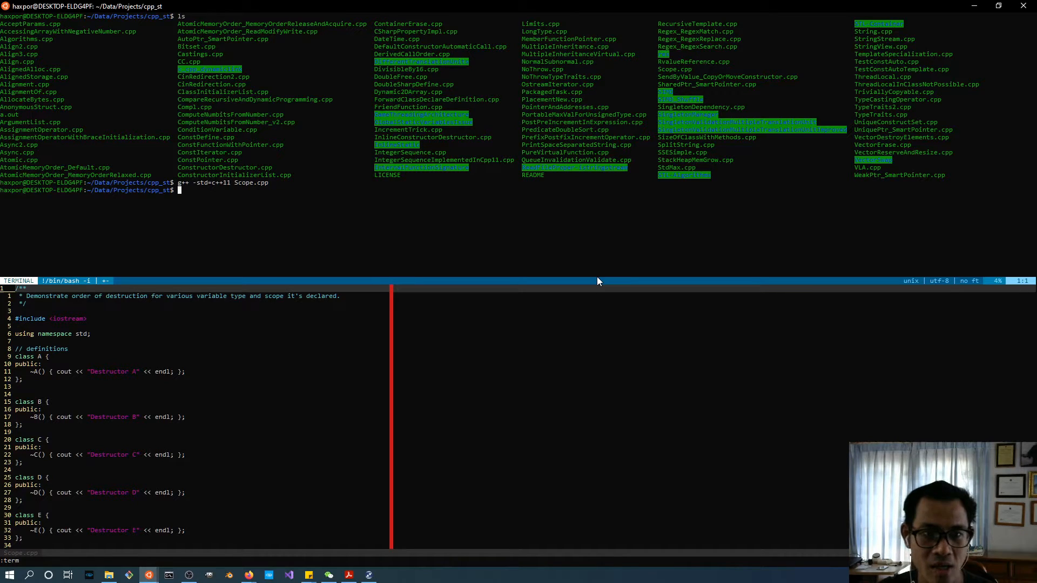
type("./a.out")
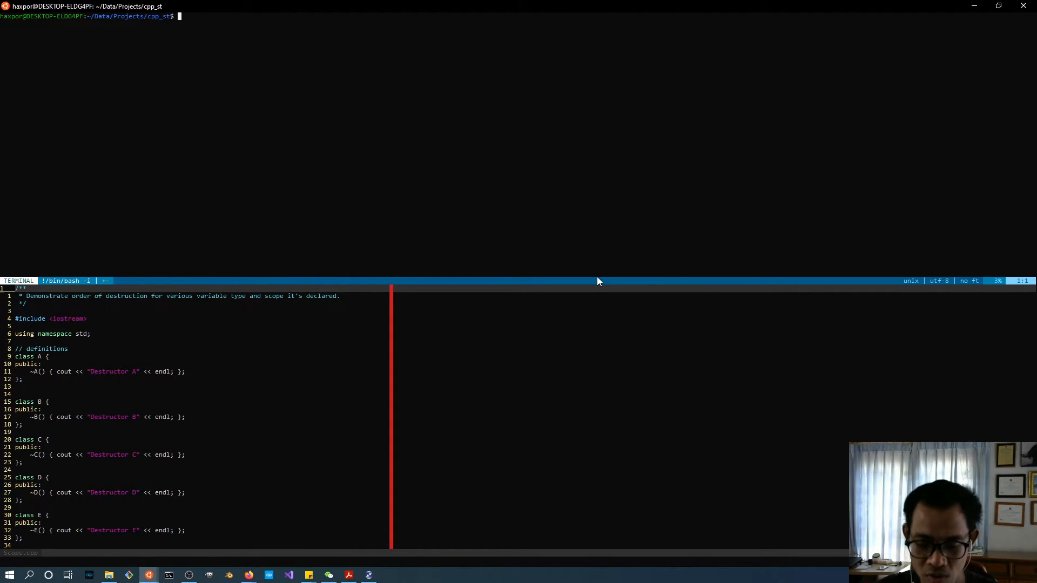
Step: Exit the embedded terminal, leaving Scope.cpp alone onscreen
type("exit")
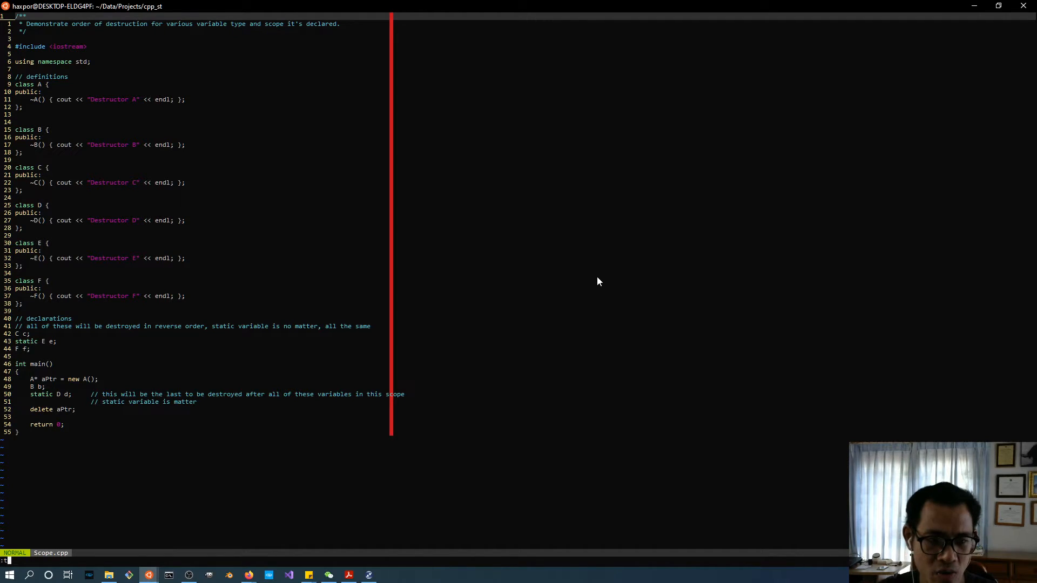
Step: Run ls in a new :term and write its listing to /tmp/files_list
type("erm")
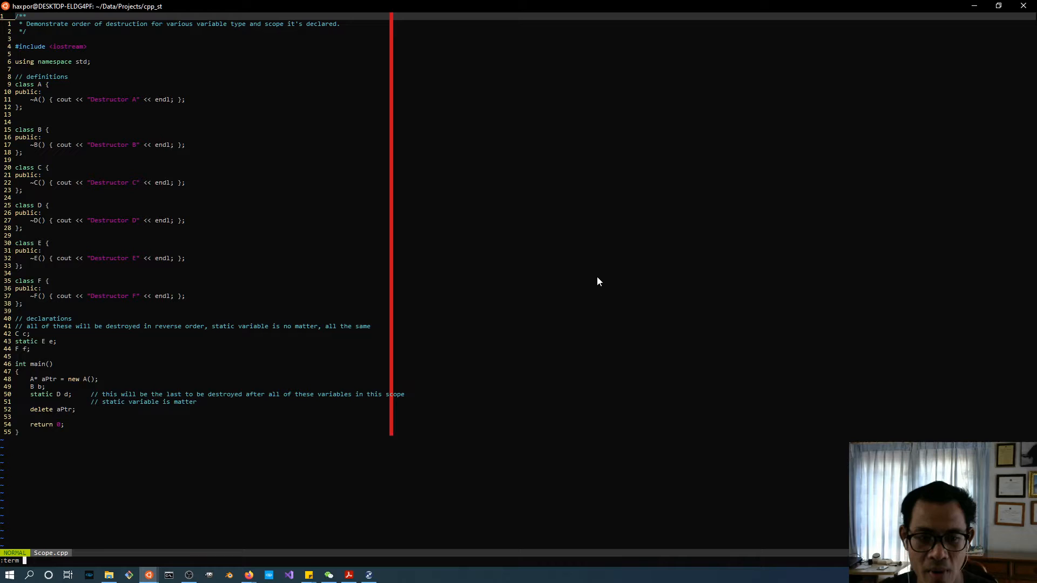
type("ls")
type("w /tmp/")
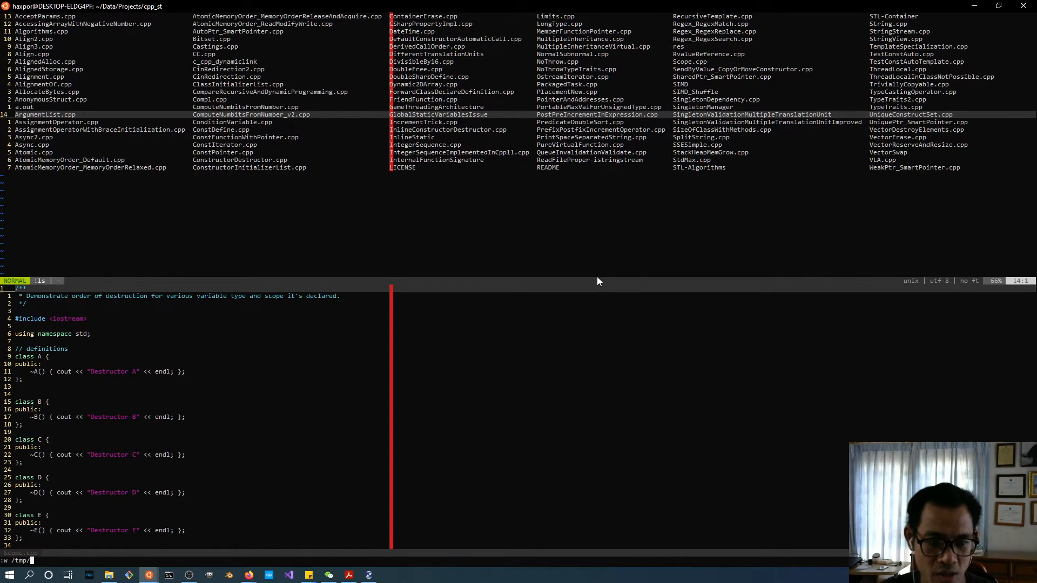
type("files_list")
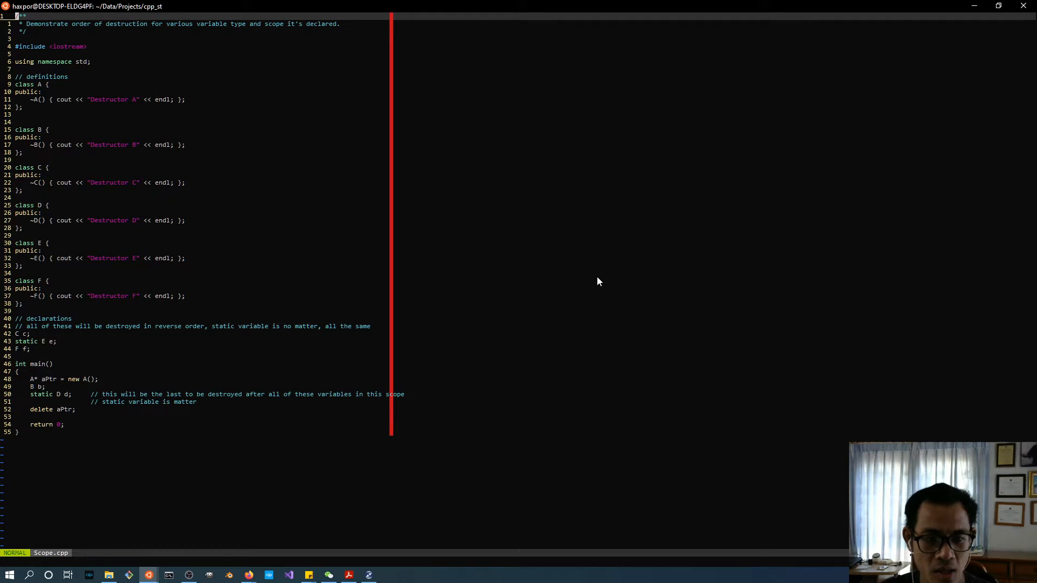
type(":vsplit /")
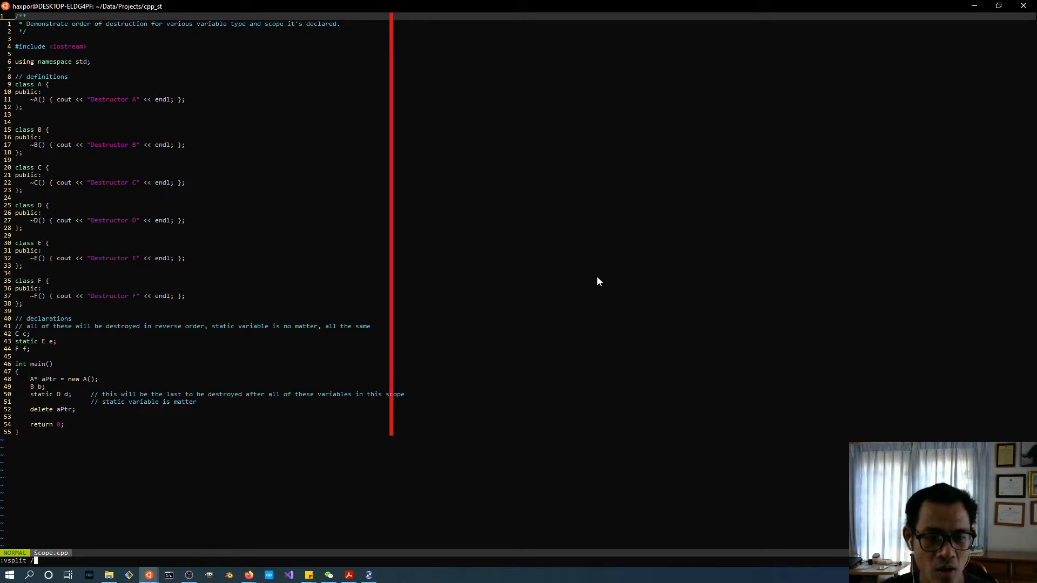
type("/tmp/files_")
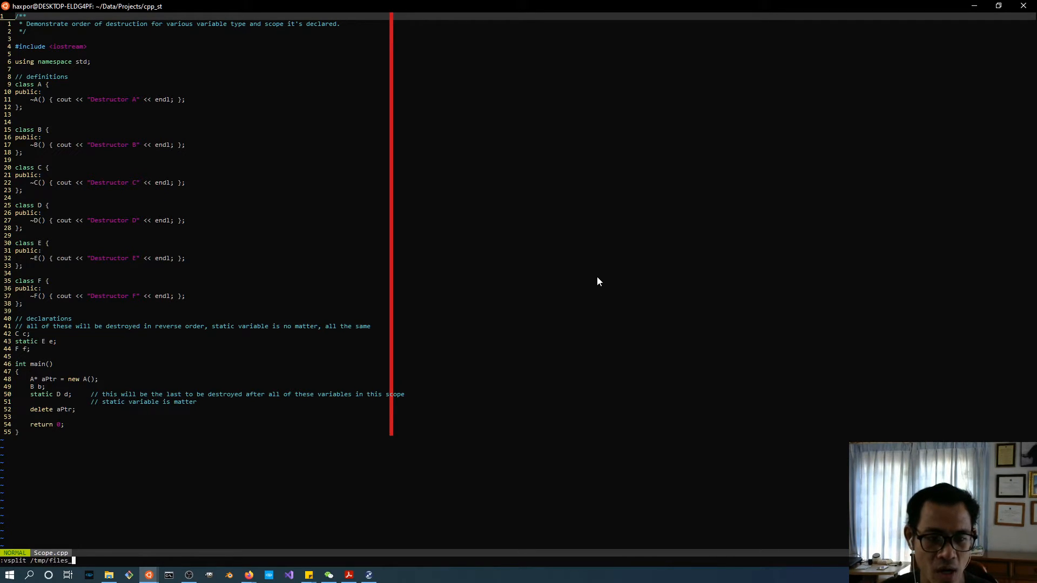
key("Return")
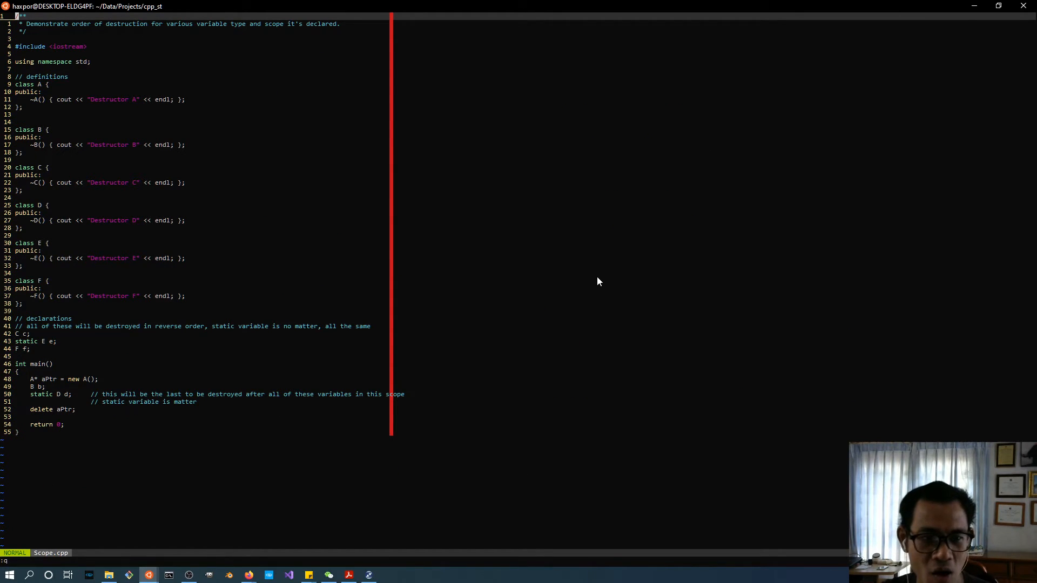
type("vs")
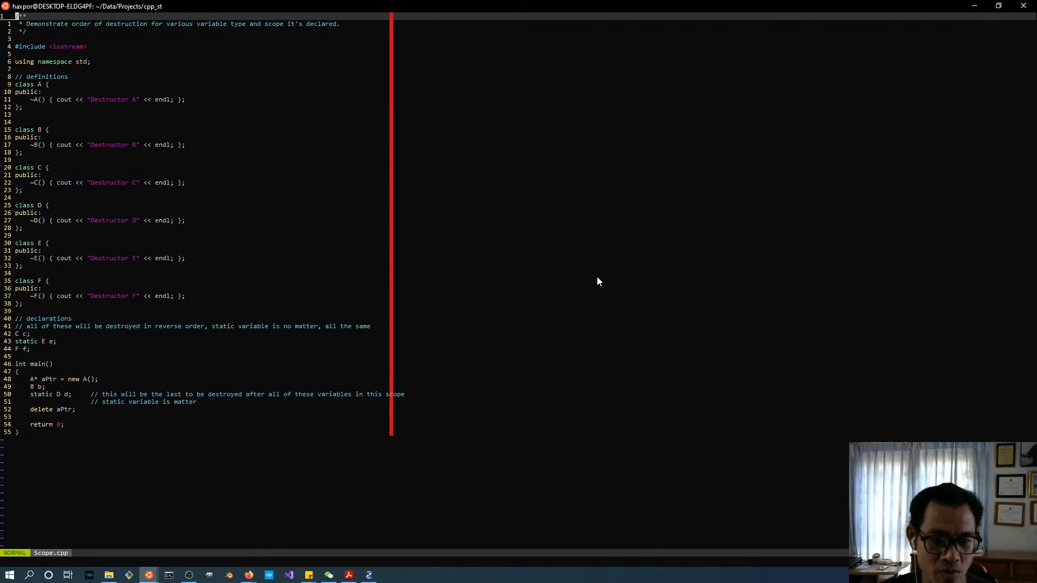
Step: Open TypeTraits.cpp in a vertical split beside Scope.cpp
type(":vsplit")
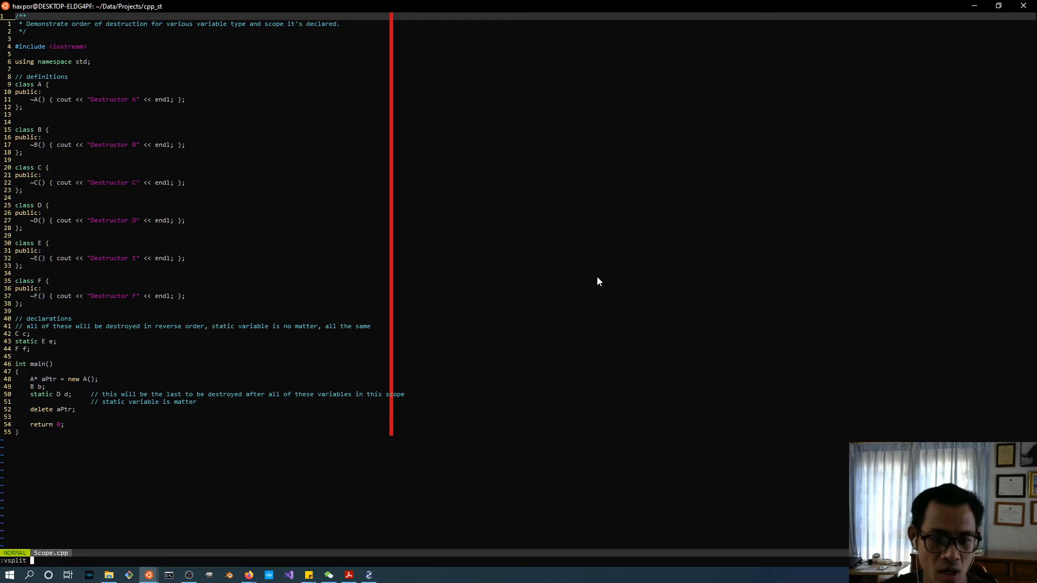
type("Type")
type("g++ -std=")
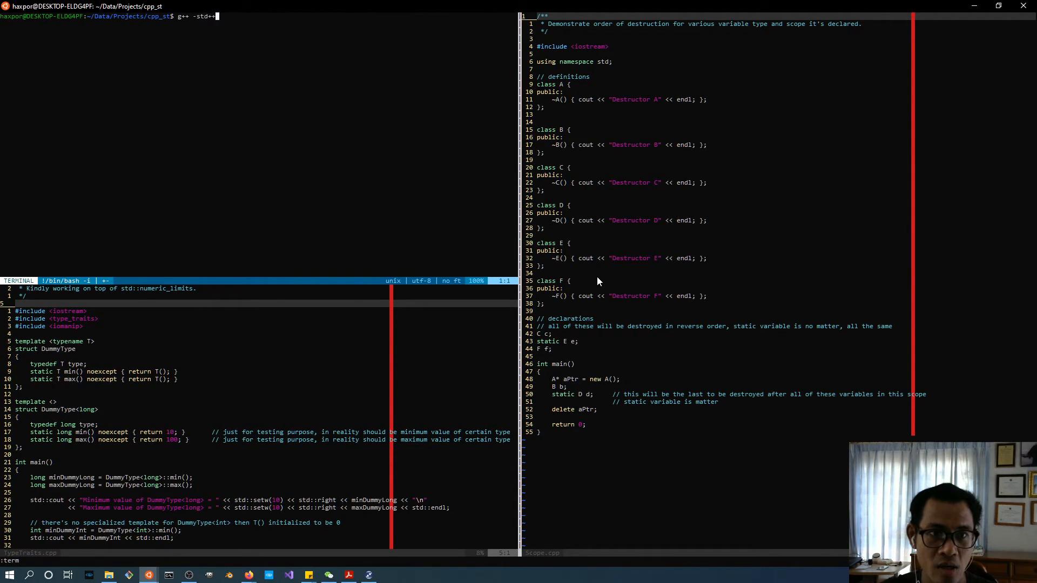
Step: In a terminal, compile TypeTraits.cpp with g++ -std=c++11 and run ./a.out
type("c++11")
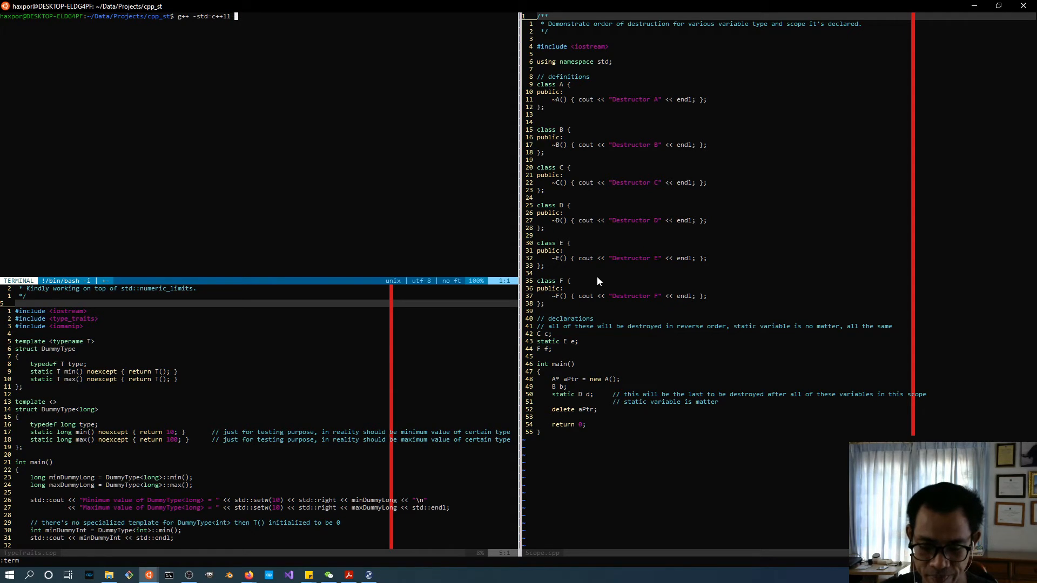
type("TypeTraits")
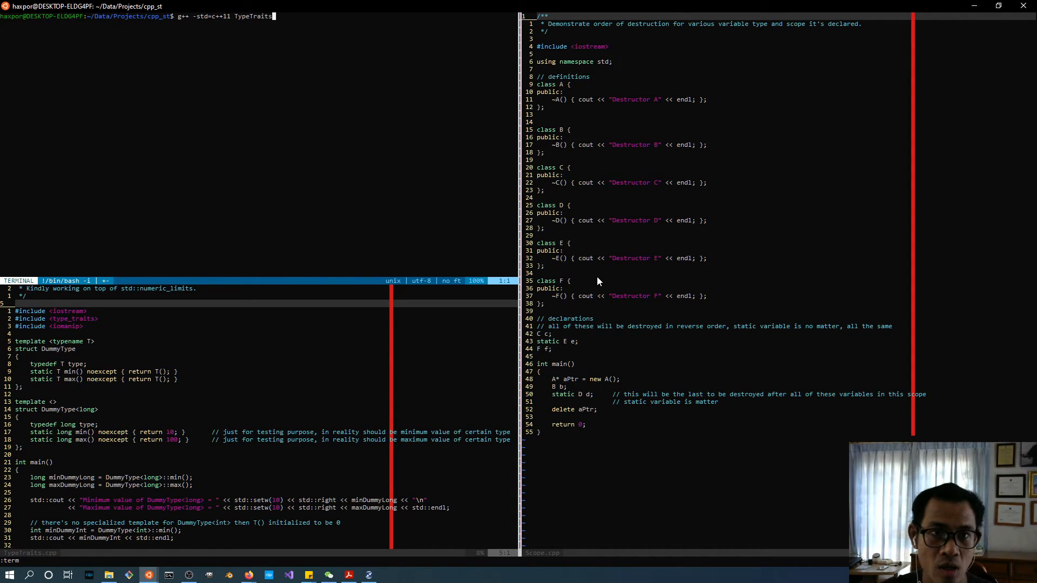
type(".cpp")
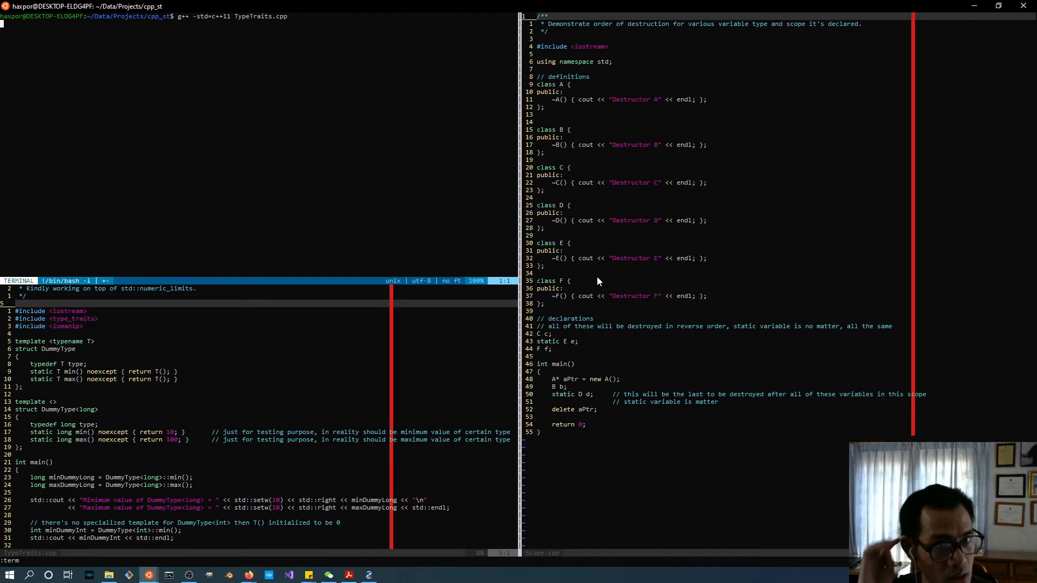
type("./a.out")
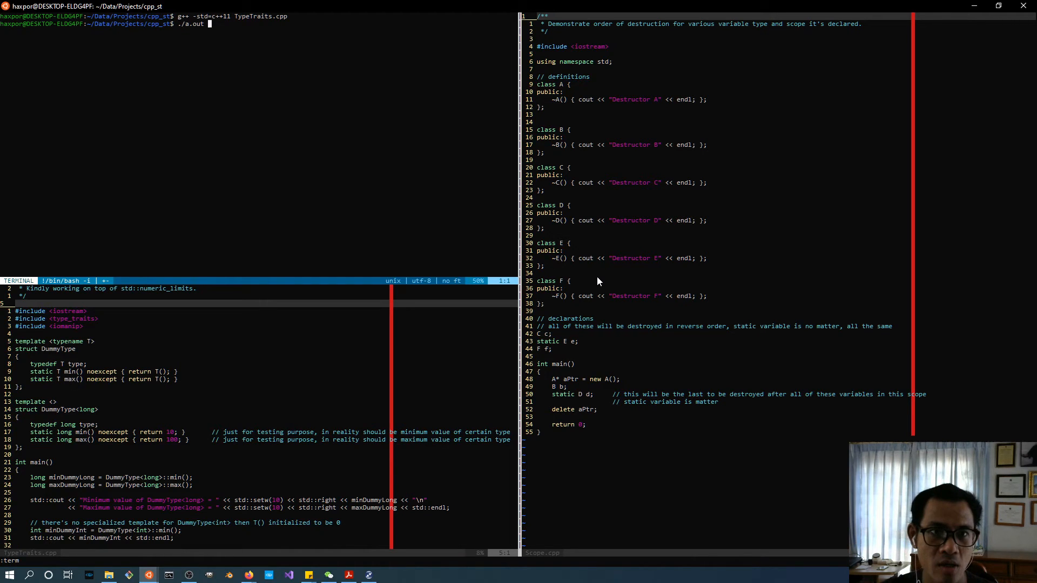
key("Return")
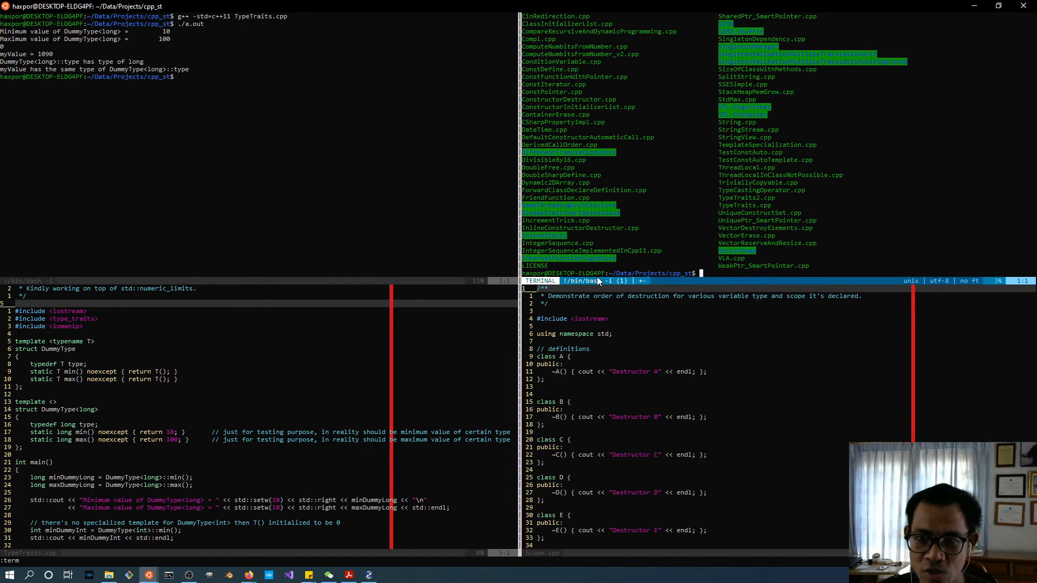
Step: Run cd /tmp in the extra terminal, close it, and exit the TypeTraits output terminal
type("cd /tmp")
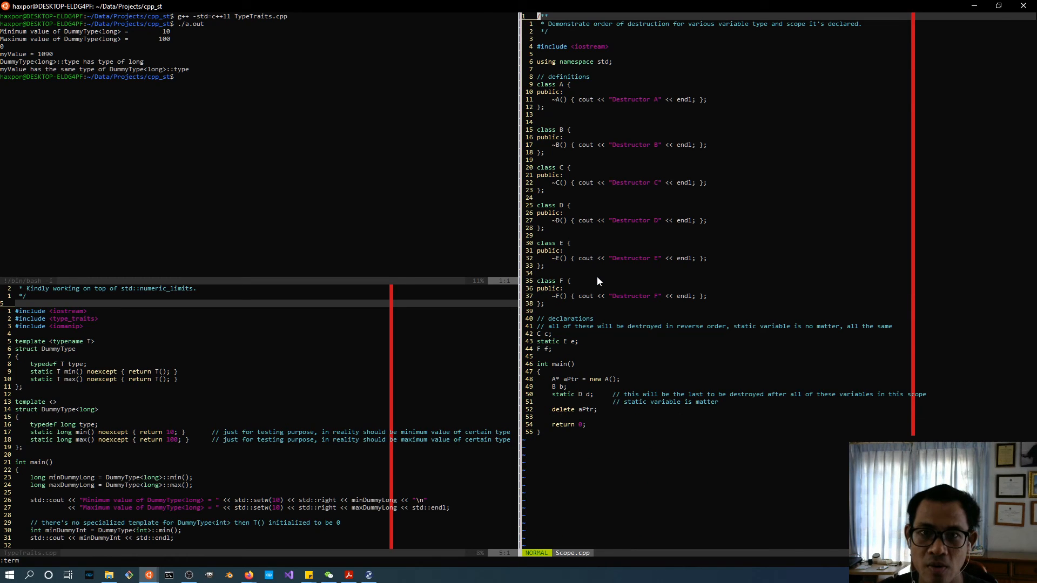
type("exit")
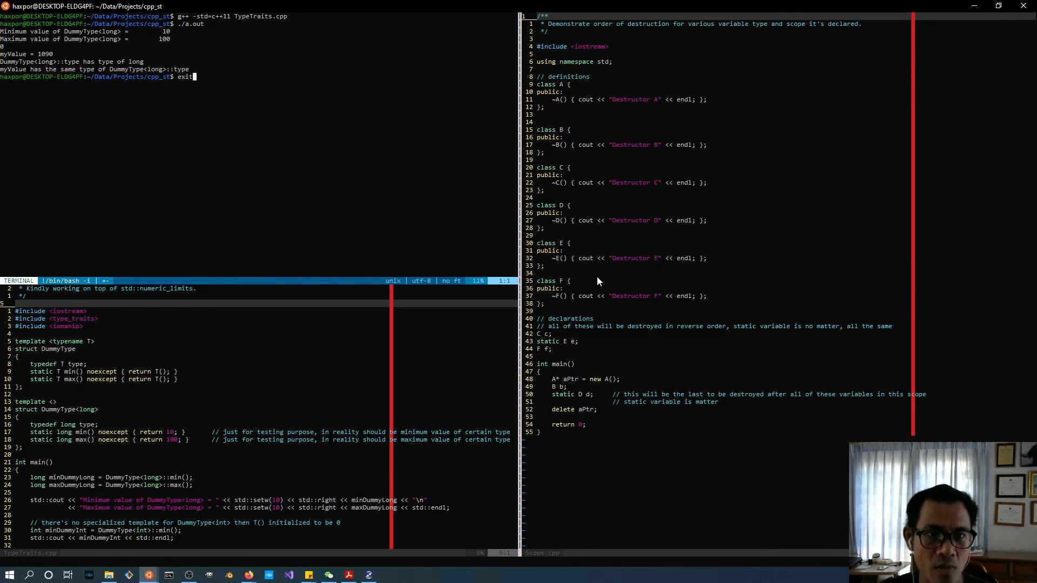